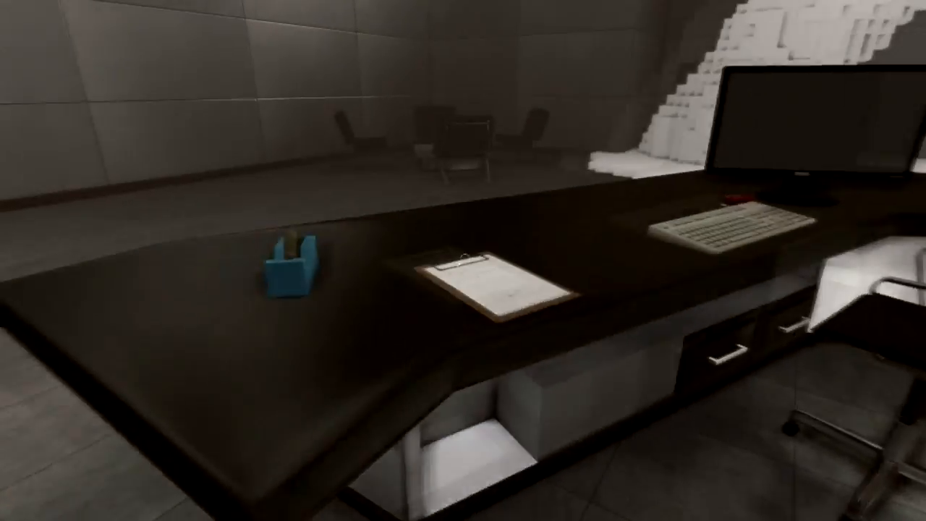
- Walk away from the computer desk, through the foggy corridor and into the bedroom
{"action": "left_click", "coordinate": [484, 282]}
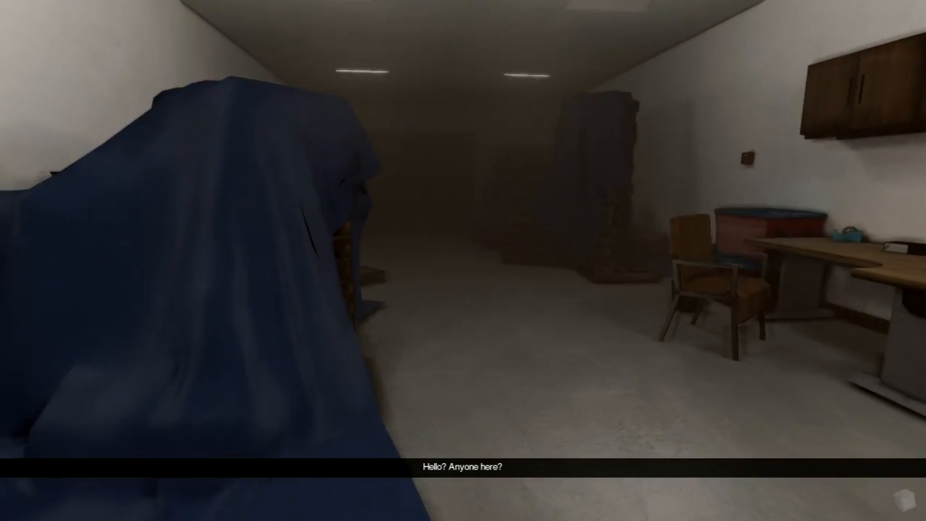
{"action": "scroll", "scroll_direction": "right", "scroll_amount": 3}
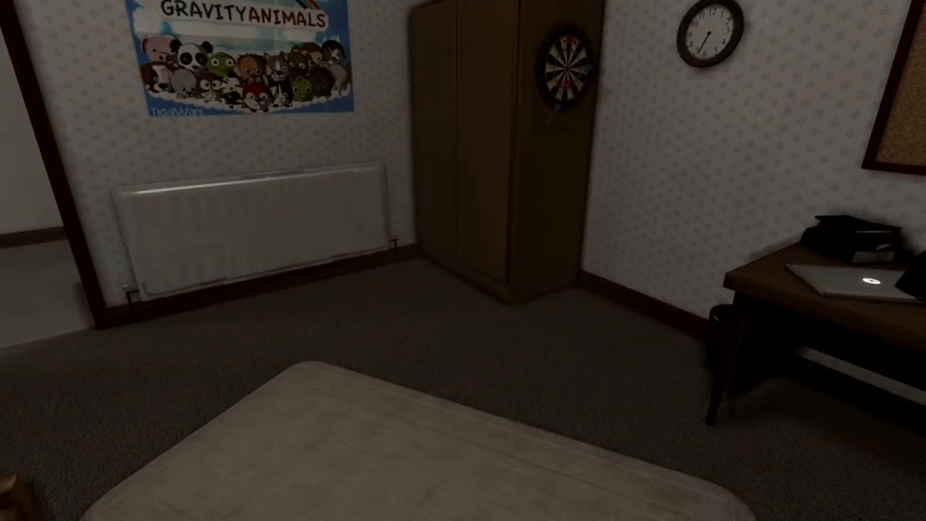
- Lower the Music Volume in Audio options, save it and go back to the pause menu
{"action": "key", "text": "Escape"}
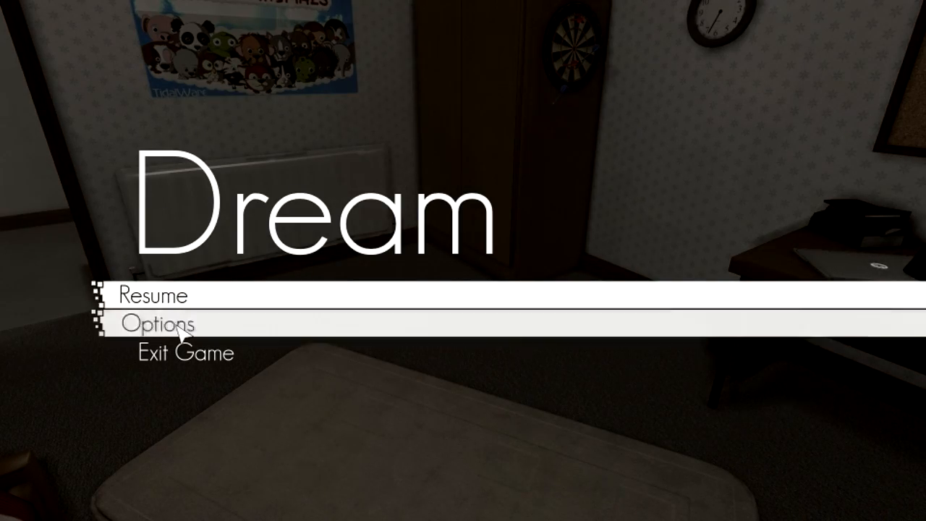
{"action": "left_click", "coordinate": [159, 324]}
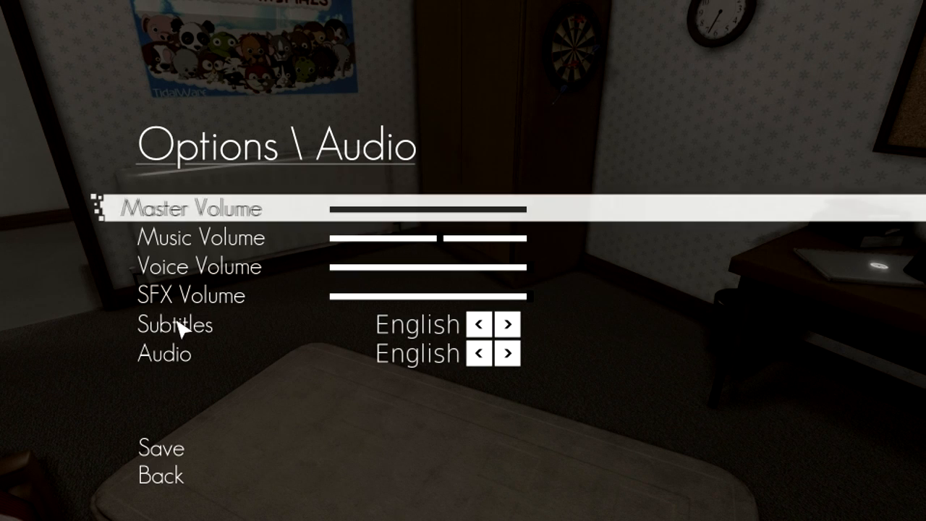
{"action": "mouse_move", "coordinate": [426, 251]}
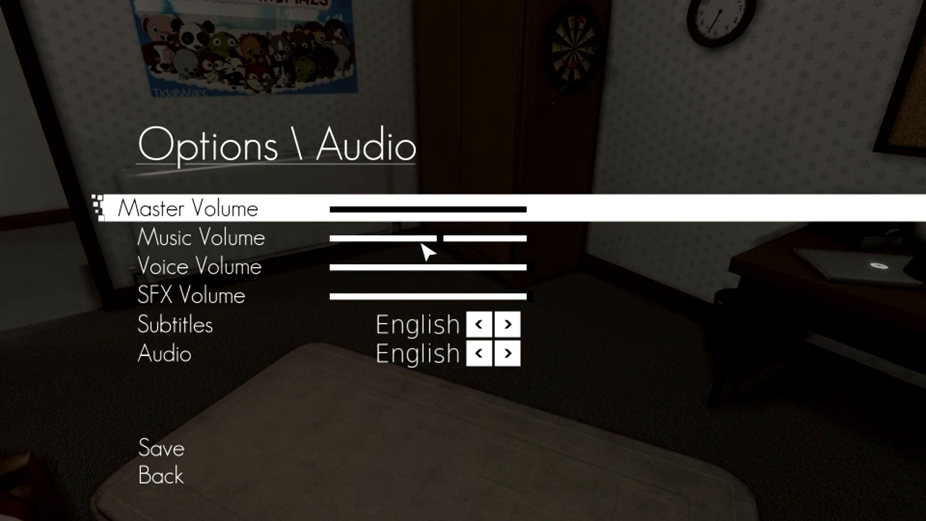
{"action": "key", "text": "Down"}
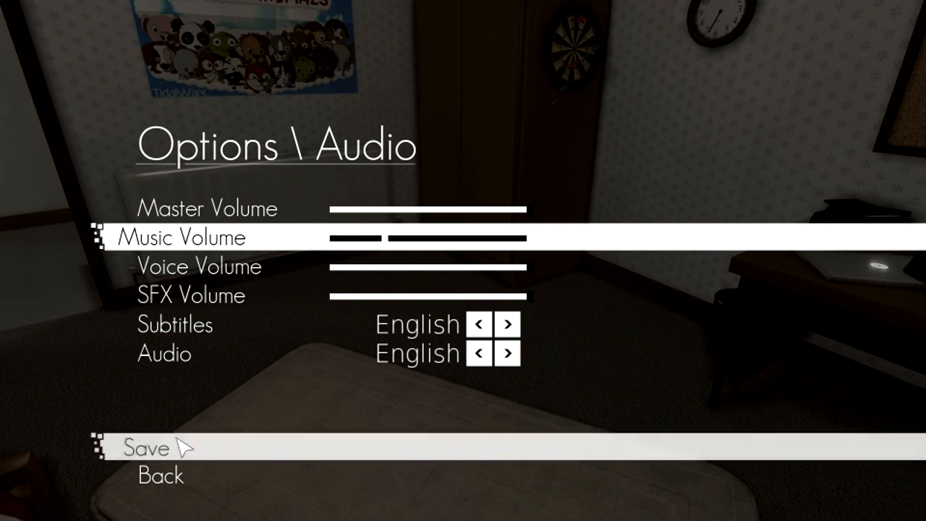
{"action": "left_click", "coordinate": [145, 447]}
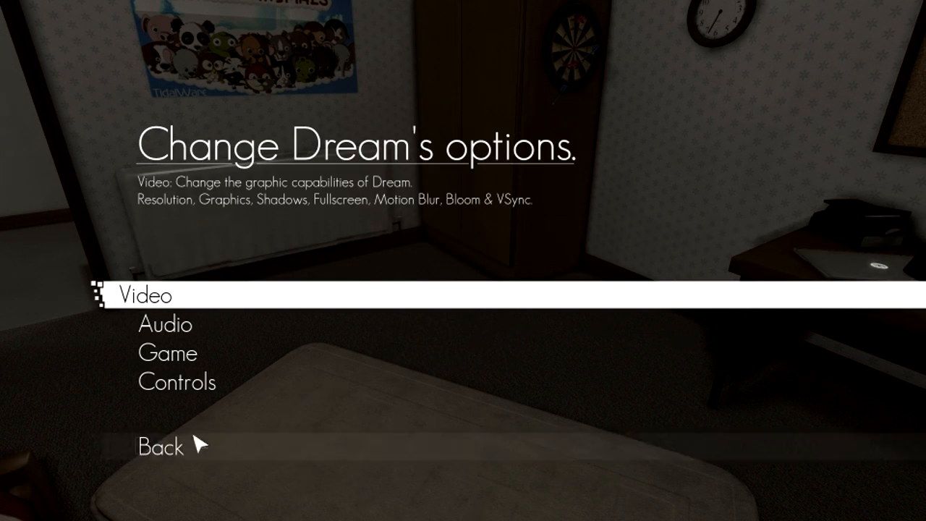
{"action": "left_click", "coordinate": [159, 446]}
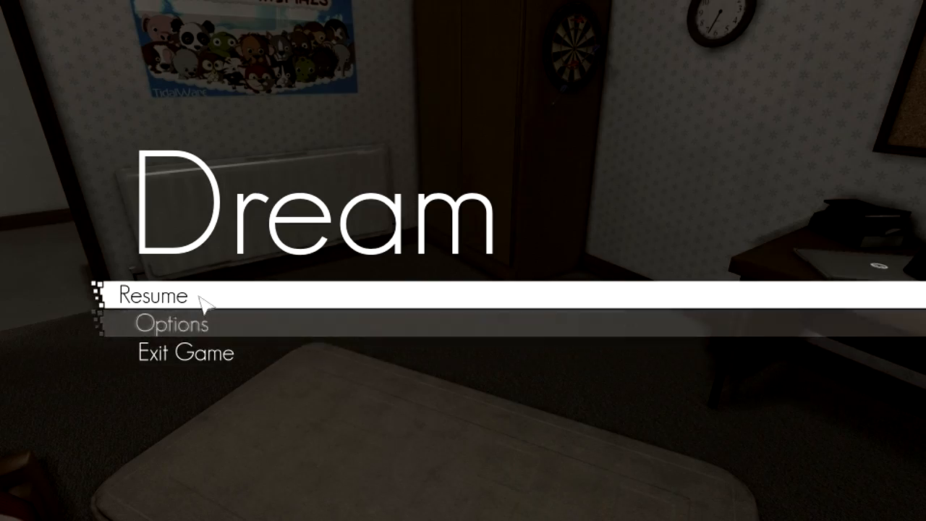
- Resume play, pass the double doors and read the Stairs and Stair Banister note
{"action": "left_click", "coordinate": [152, 295]}
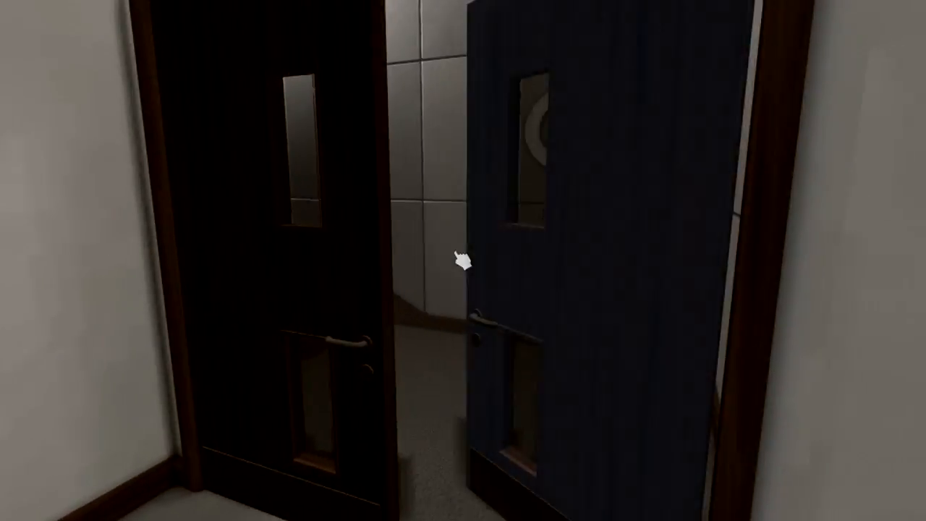
{"action": "mouse_move", "coordinate": [457, 258]}
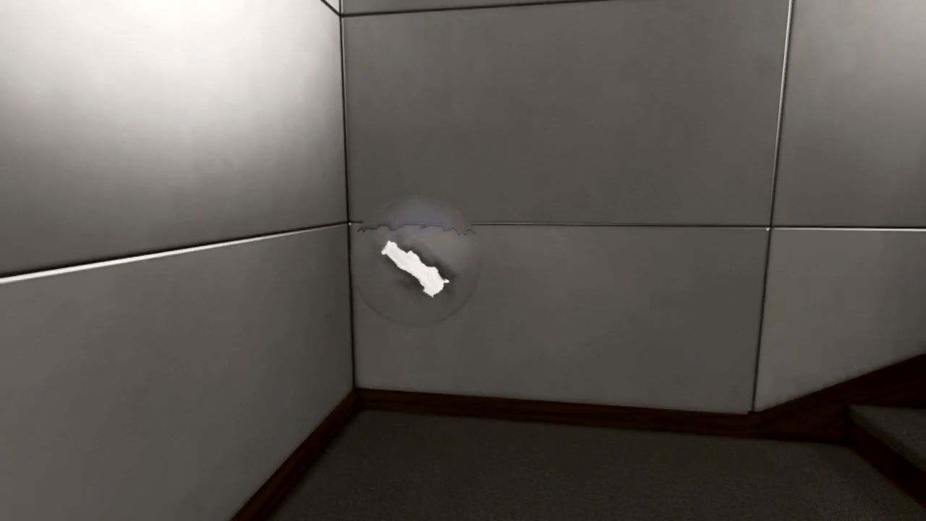
{"action": "left_click", "coordinate": [412, 272]}
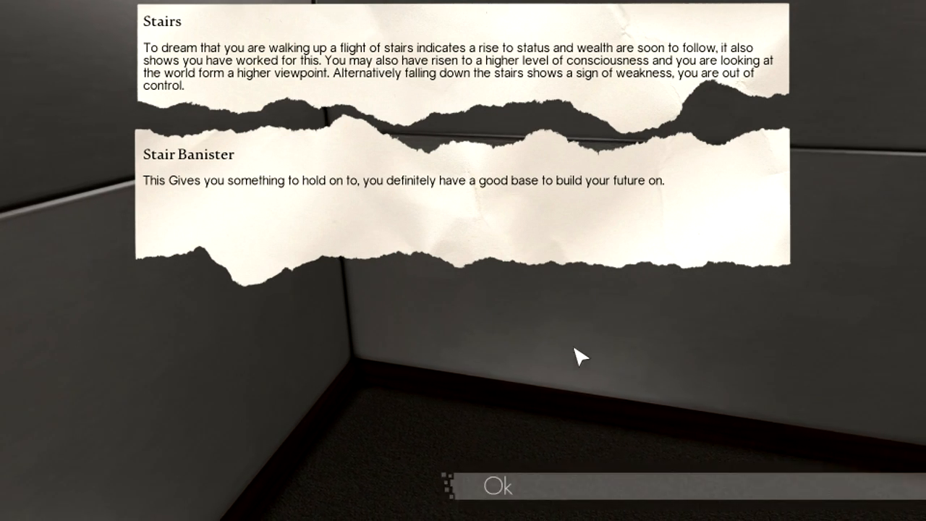
- Dismiss the Stairs note and walk through the office to the orb by the bookshelf
{"action": "left_click", "coordinate": [498, 486]}
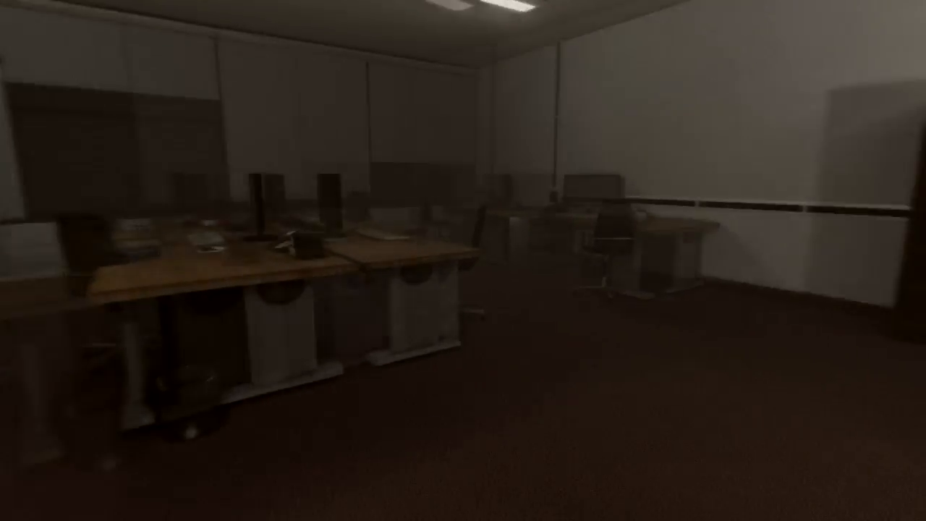
{"action": "mouse_move", "coordinate": [463, 261]}
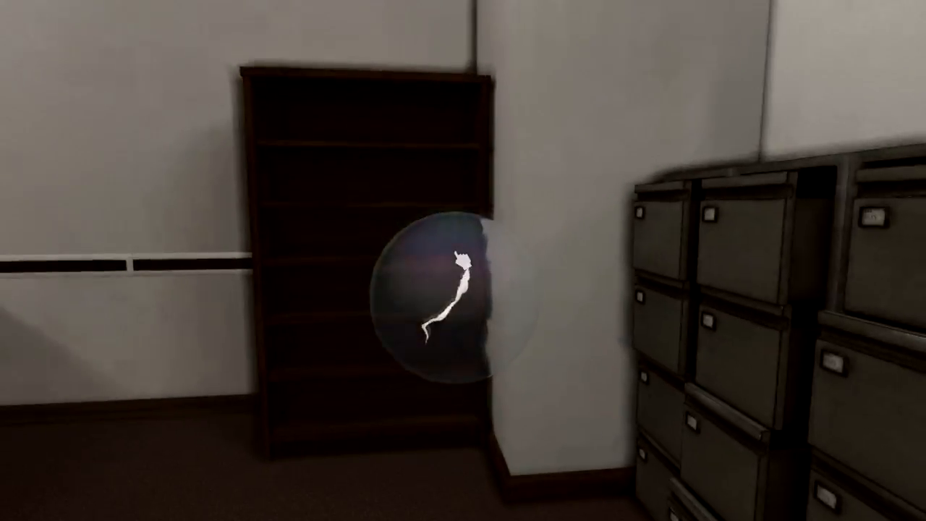
- Read the Office and unfamiliar Office notes from the bookshelf orb, then close them
{"action": "left_click", "coordinate": [441, 303]}
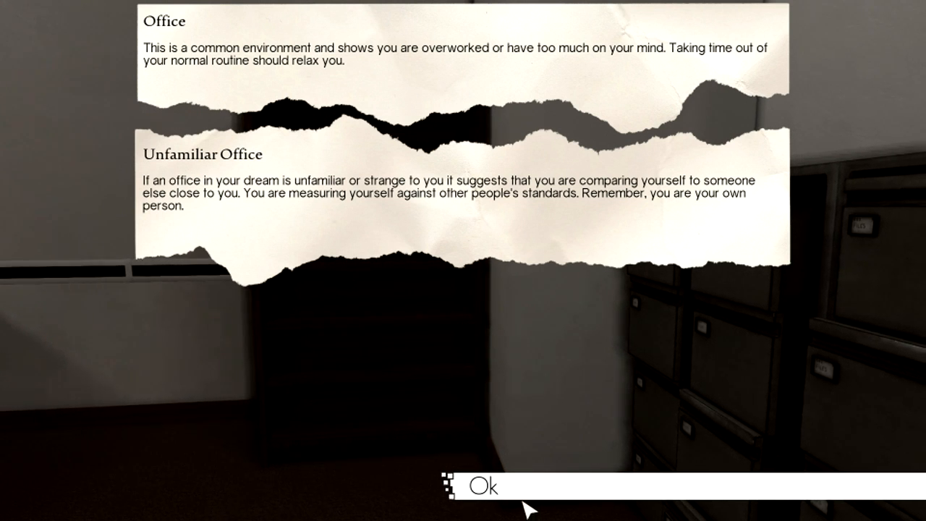
{"action": "left_click", "coordinate": [489, 486]}
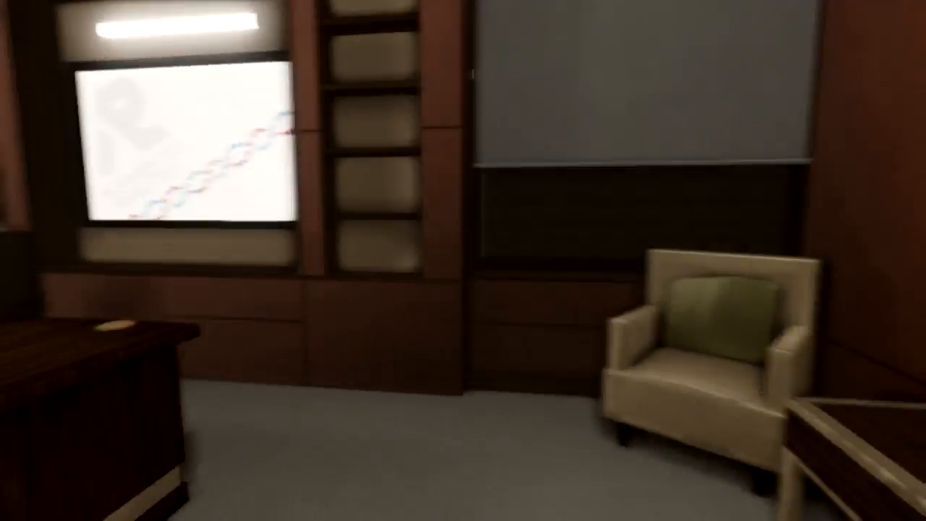
{"action": "mouse_move", "coordinate": [463, 261]}
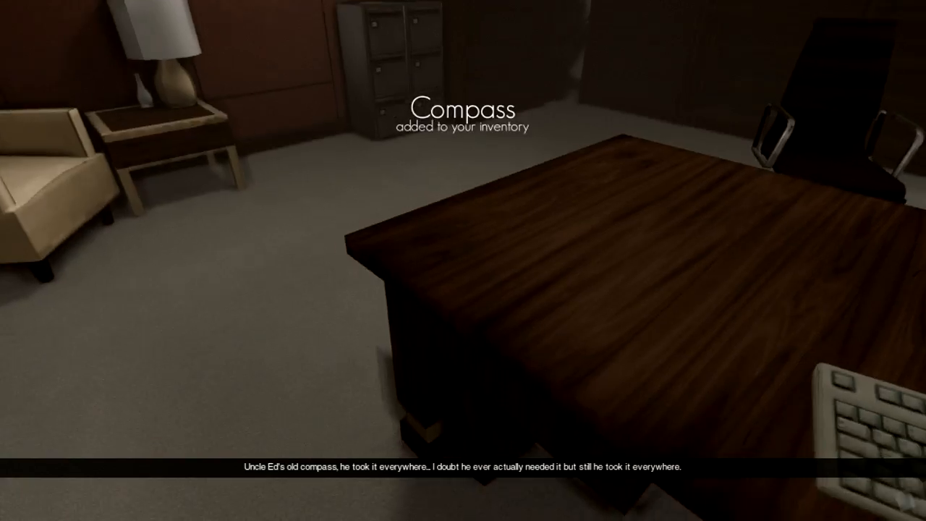
{"action": "mouse_move", "coordinate": [463, 260]}
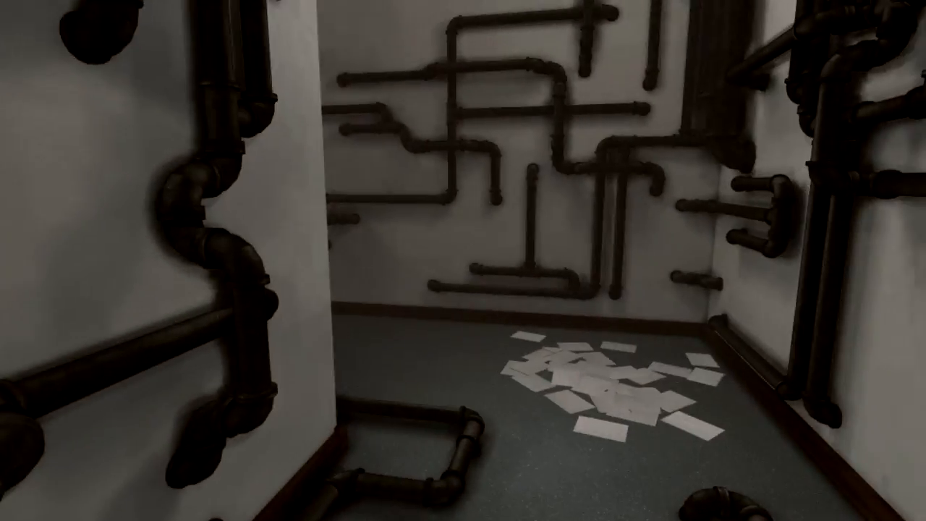
{"action": "mouse_move", "coordinate": [463, 260]}
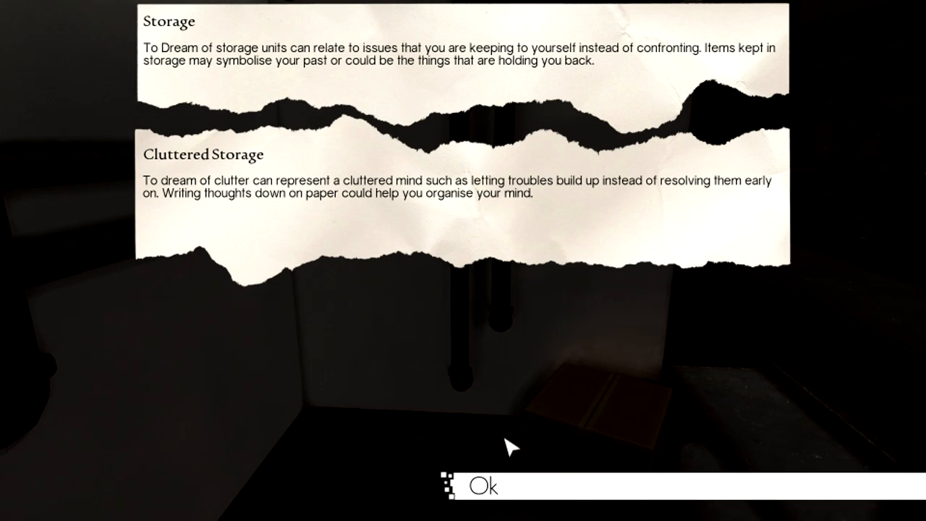
- Close the Storage and cluttered Storage dream notes with Ok
{"action": "left_click", "coordinate": [483, 486]}
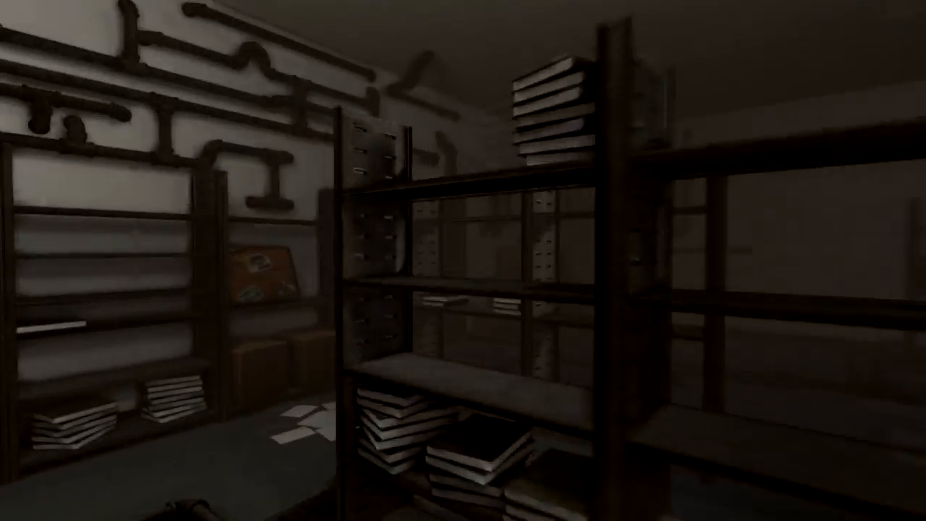
{"action": "mouse_move", "coordinate": [463, 260]}
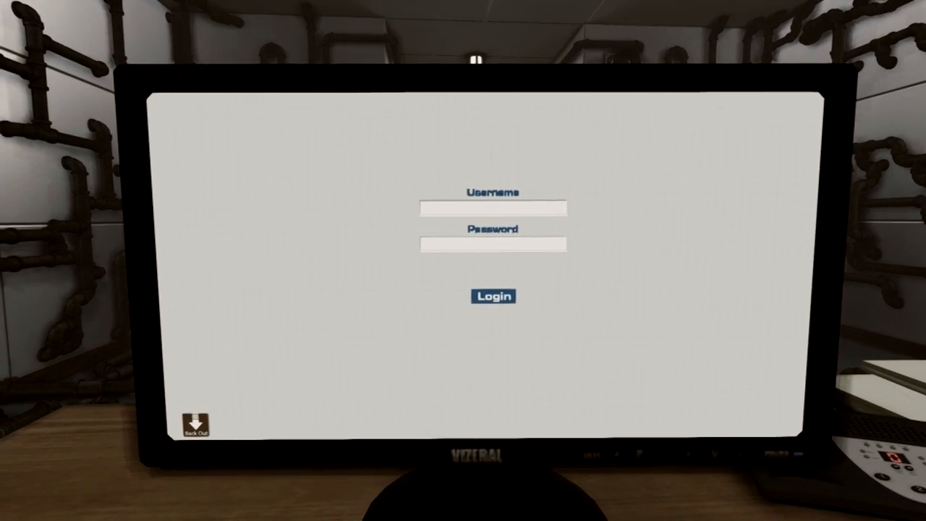
- Log into the computer as dr.brown so the desktop with door and bin icons appears
{"action": "type", "text": "dr."}
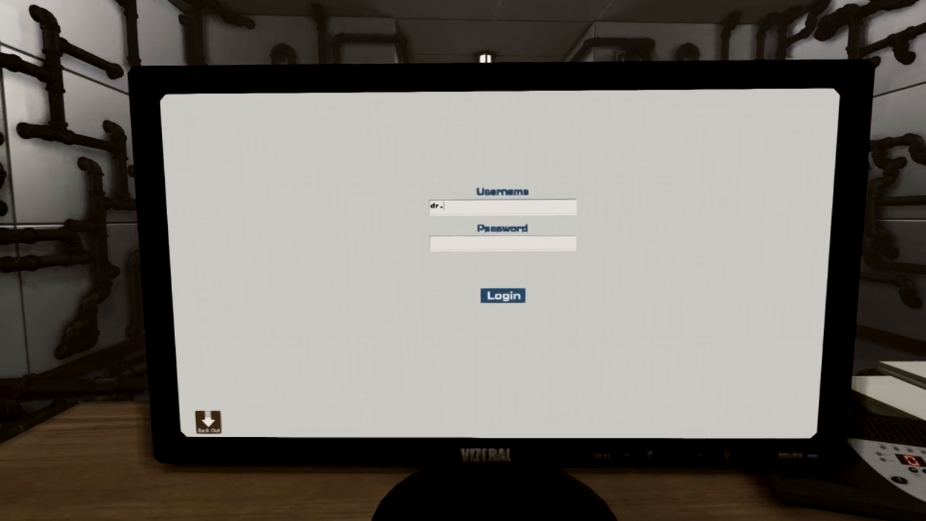
{"action": "type", "text": "brown"}
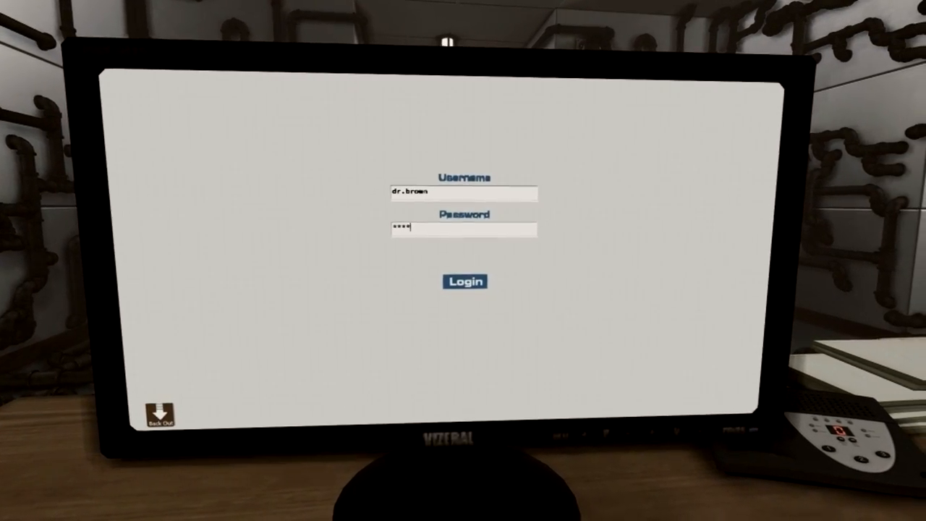
{"action": "left_click", "coordinate": [466, 281]}
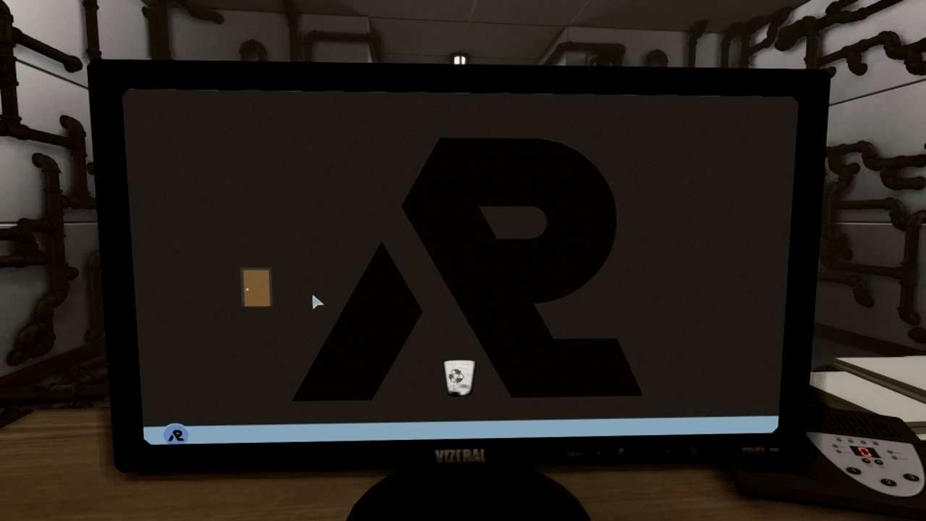
- Launch the Custom Portal Experiments program from the door icon and tick the fourth portal
{"action": "double_click", "coordinate": [258, 292]}
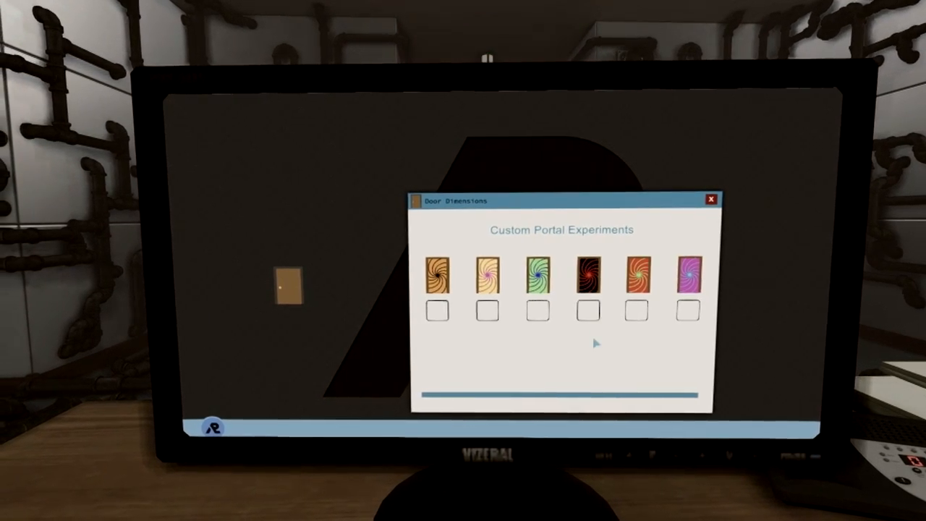
{"action": "left_click", "coordinate": [709, 198]}
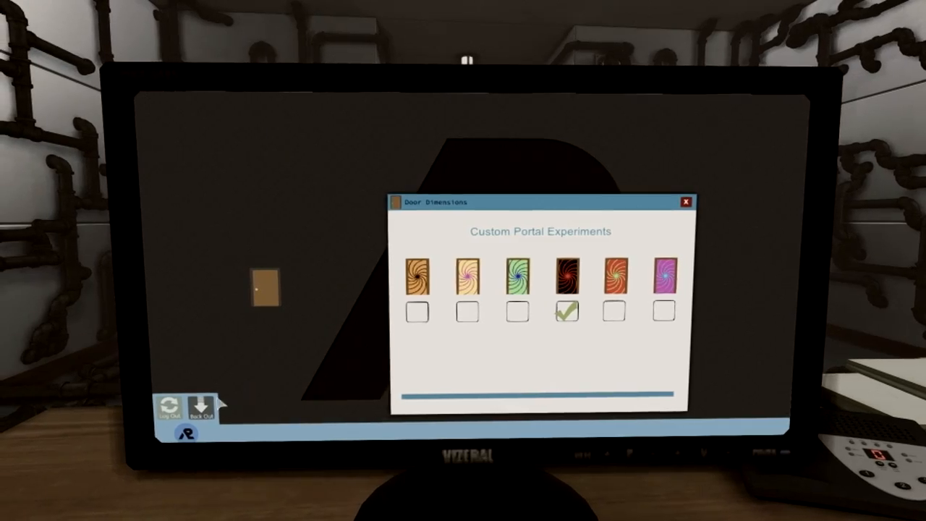
- Start the experiment for the dark red-swirl fourth portal
{"action": "left_click", "coordinate": [686, 203]}
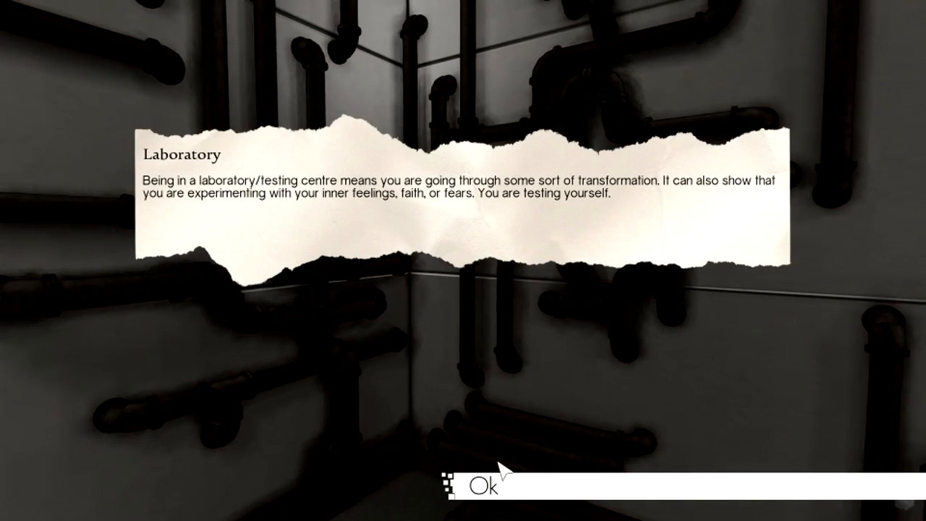
- Dismiss the Laboratory note and stand in the pipe-covered laboratory corridor
{"action": "left_click", "coordinate": [492, 486]}
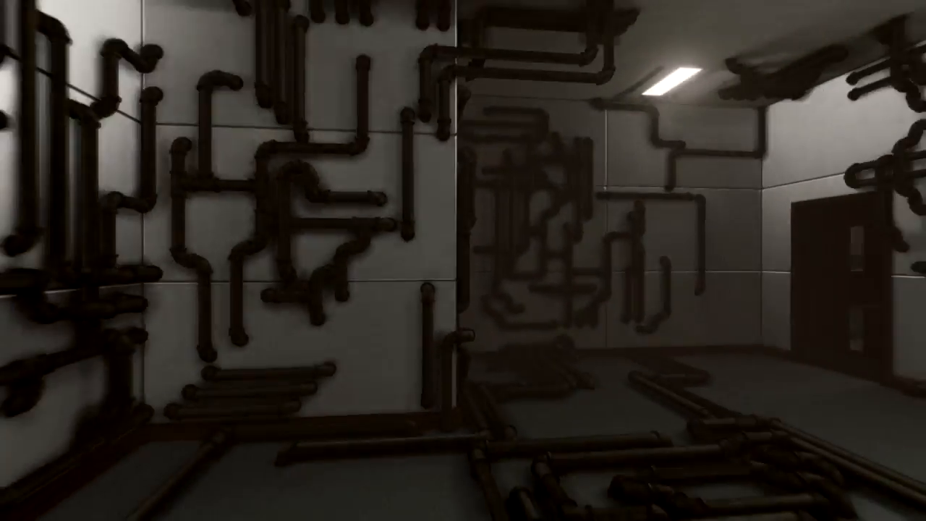